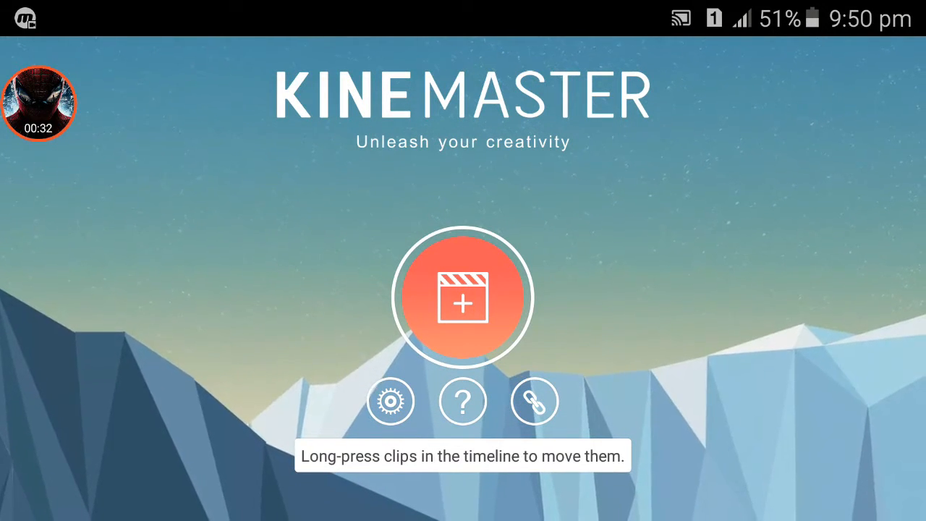
- Start a new empty project and reach its editing workspace
left_click(462, 297)
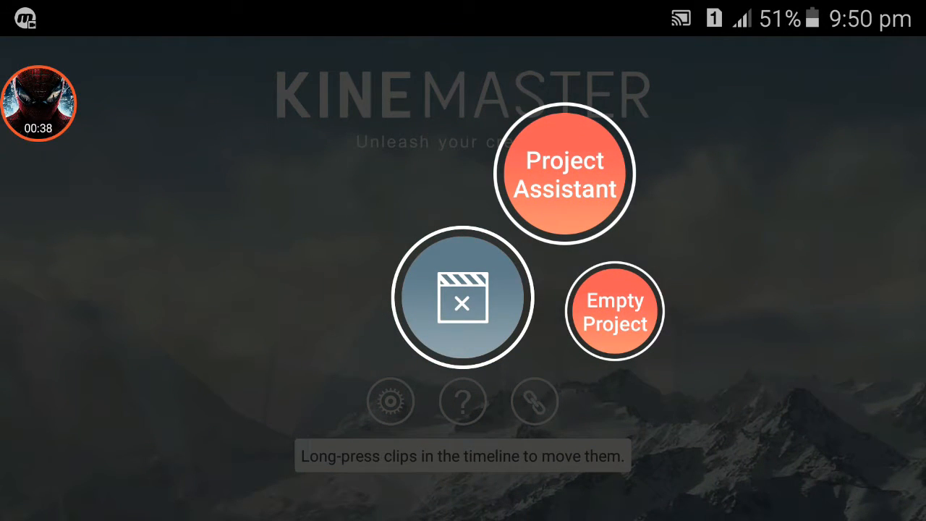
left_click(613, 311)
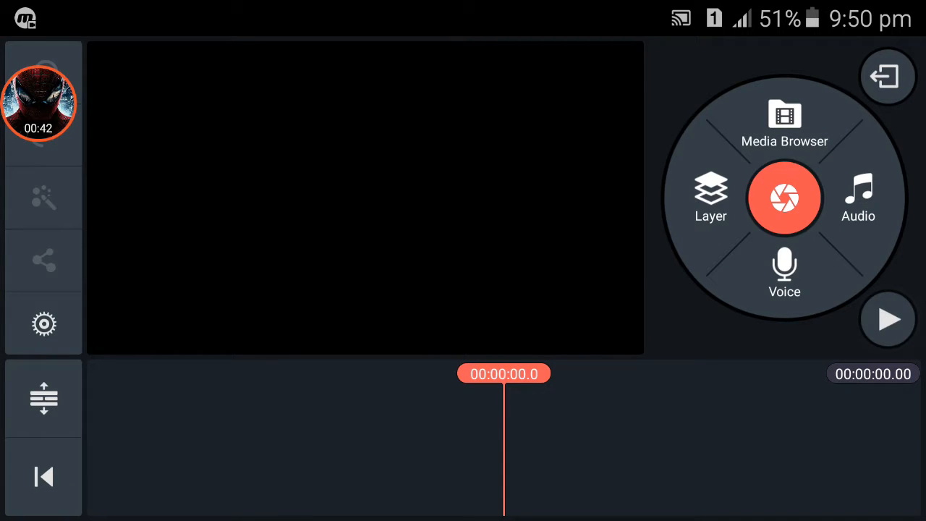
- Add the nature path image from UCDownloads as the background clip and select it on the timeline
left_click(784, 123)
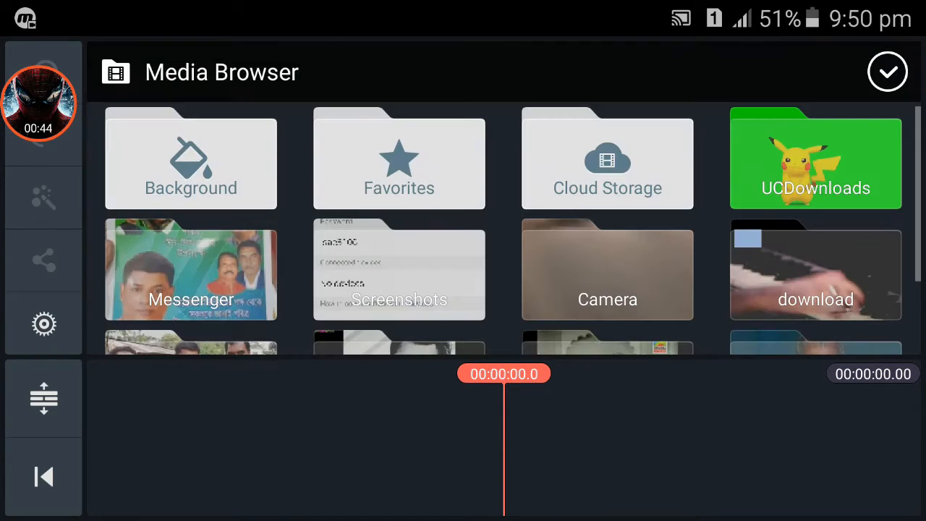
left_click(816, 158)
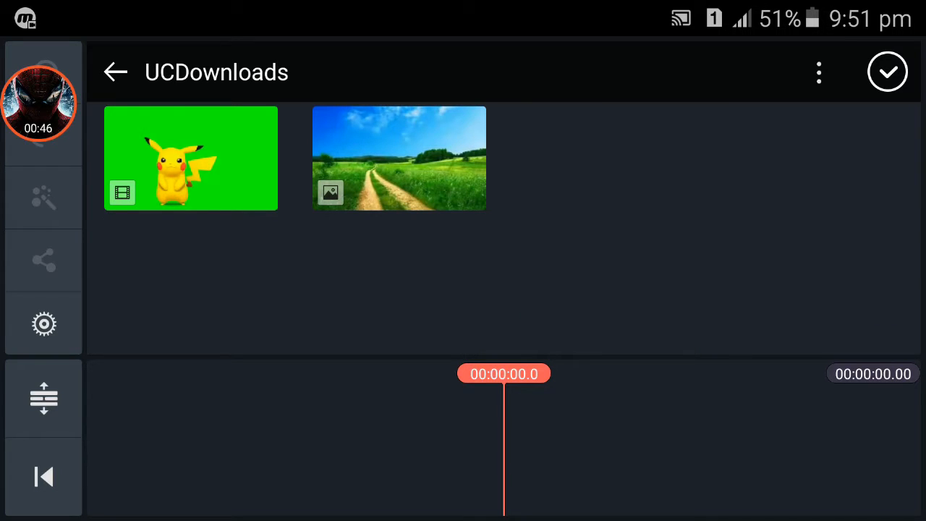
left_click(399, 158)
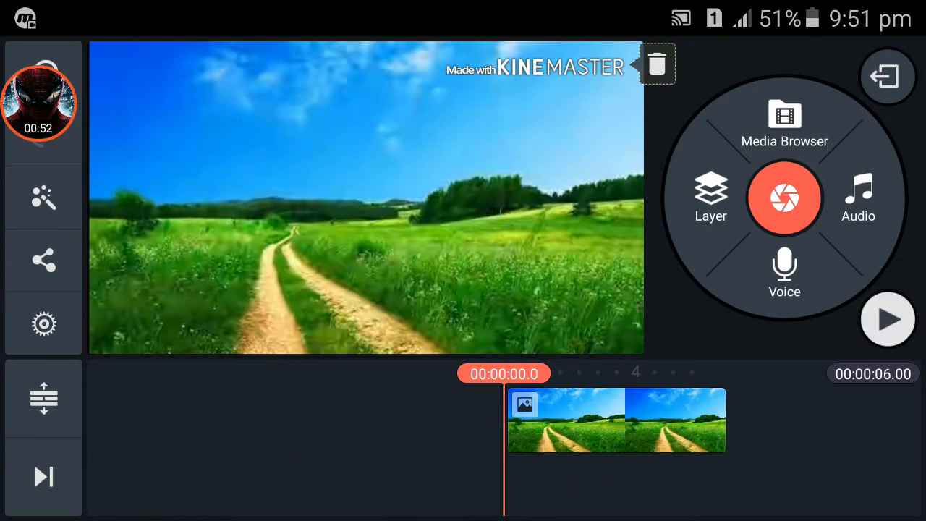
left_click(887, 320)
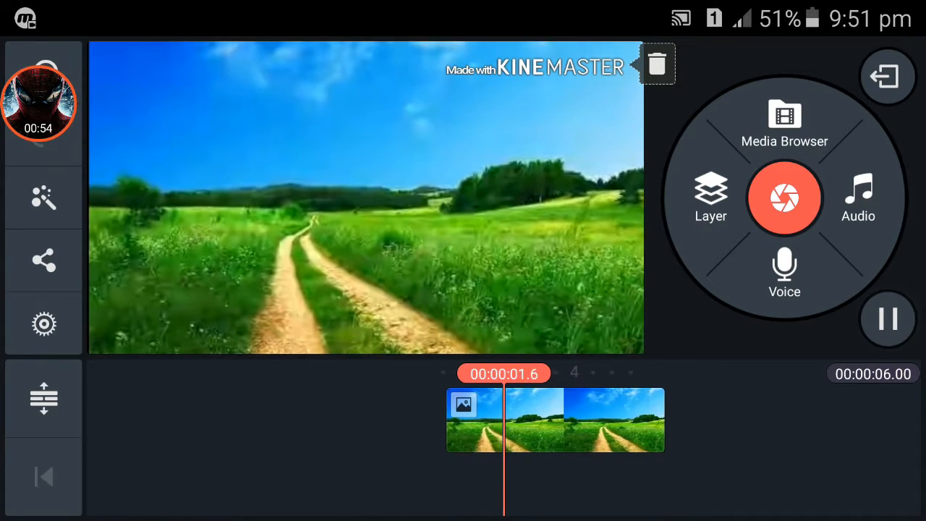
left_click(888, 320)
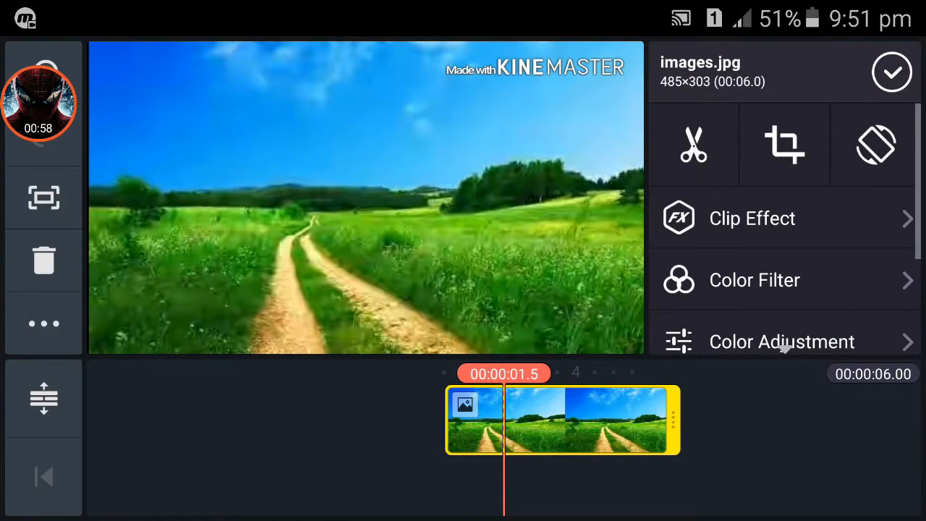
- Review the background image's crop start and end positions and confirm
left_click(784, 145)
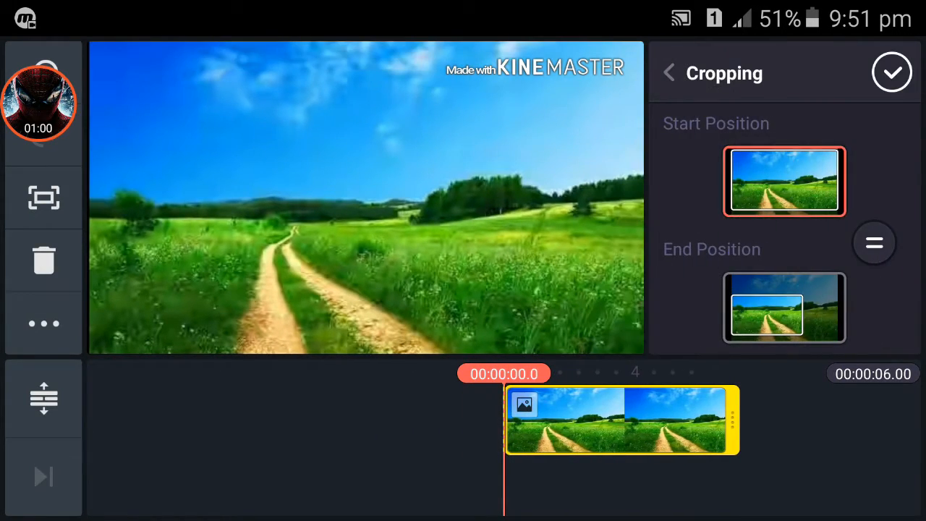
left_click(873, 243)
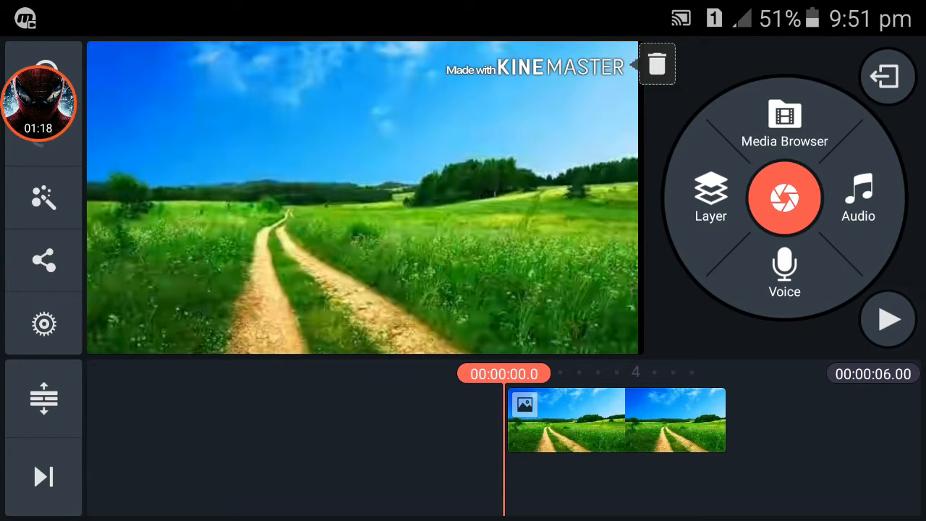
- Add the Pikachu green-screen video from UCDownloads as a layer over the background
left_click(710, 196)
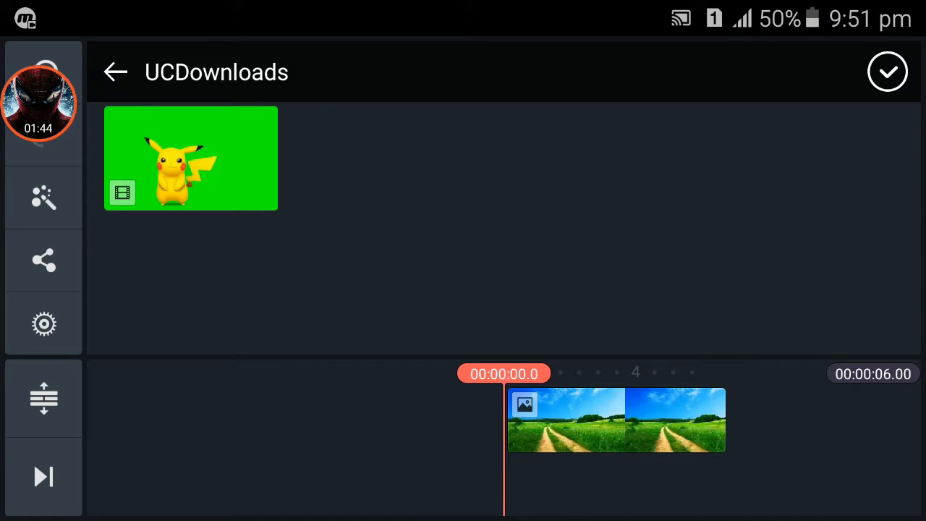
left_click(191, 158)
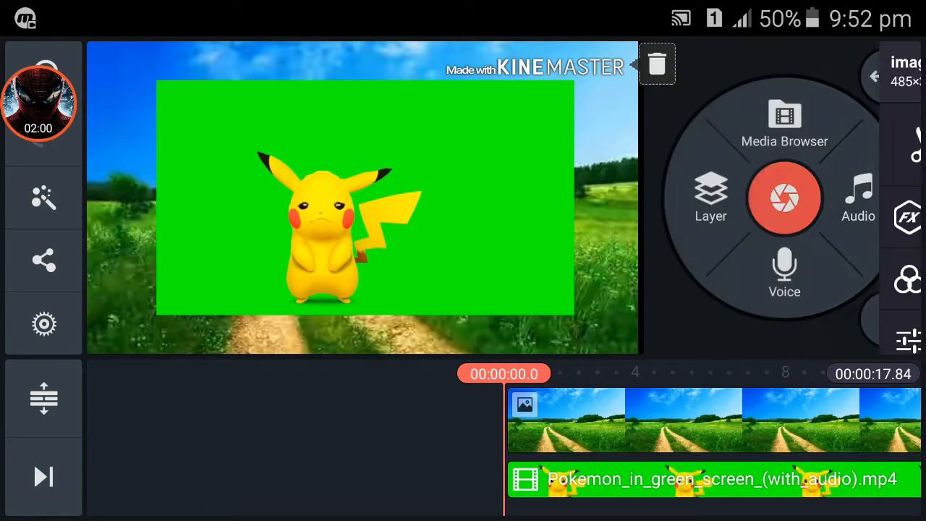
- Enable chroma key on the Pikachu layer and raise the key threshold to 33%
left_click(712, 478)
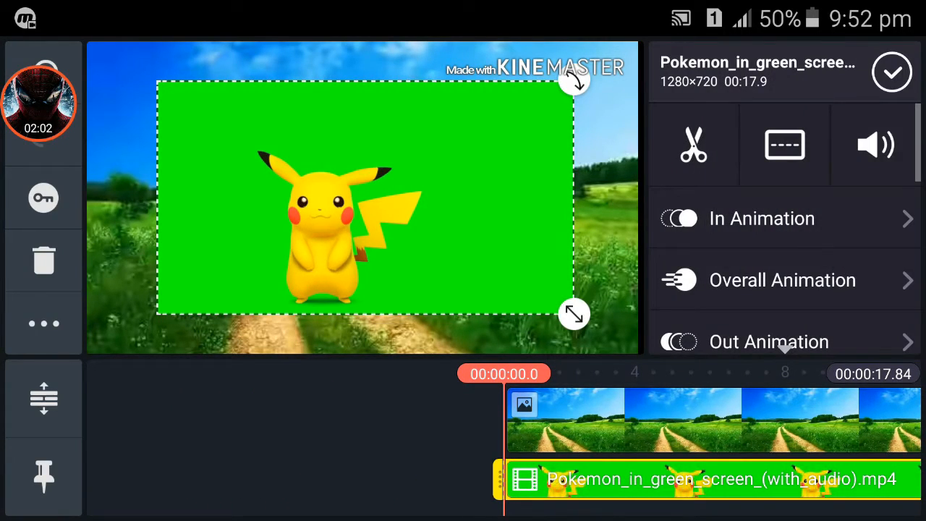
scroll("down", 3)
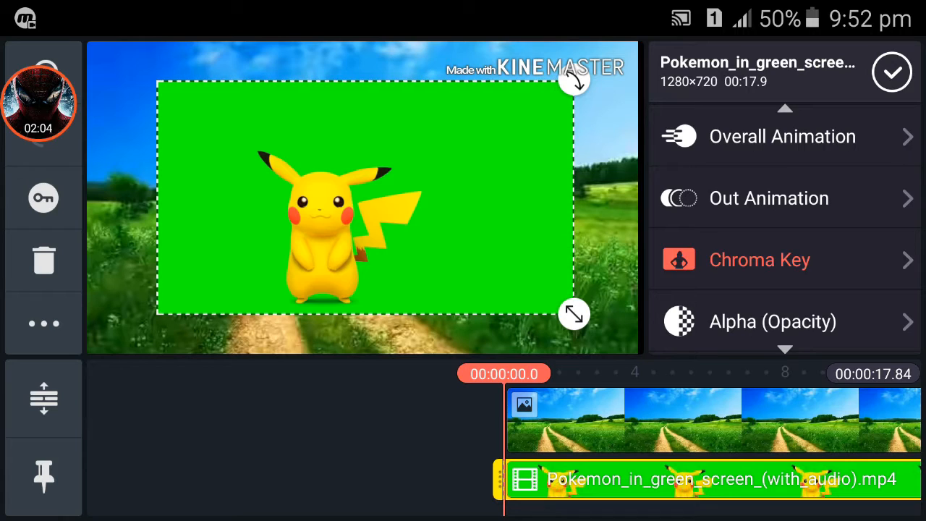
left_click(759, 260)
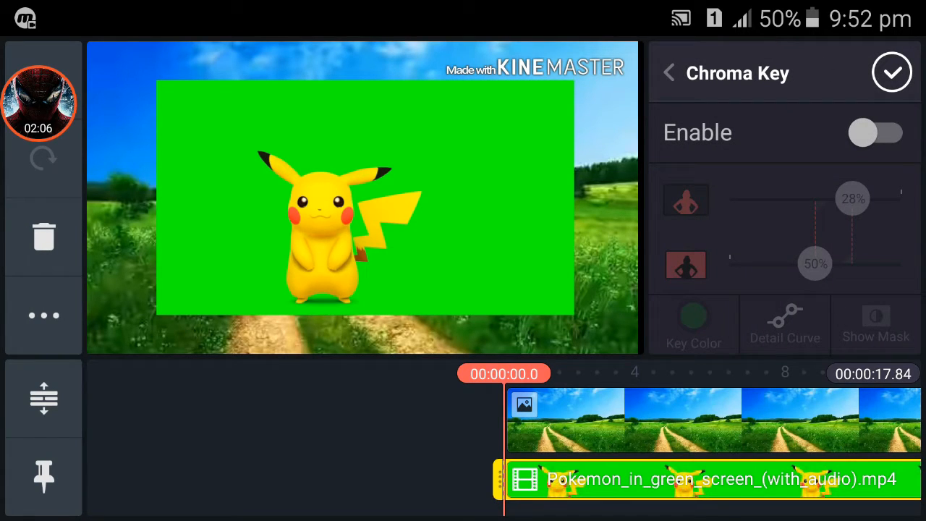
left_click(877, 133)
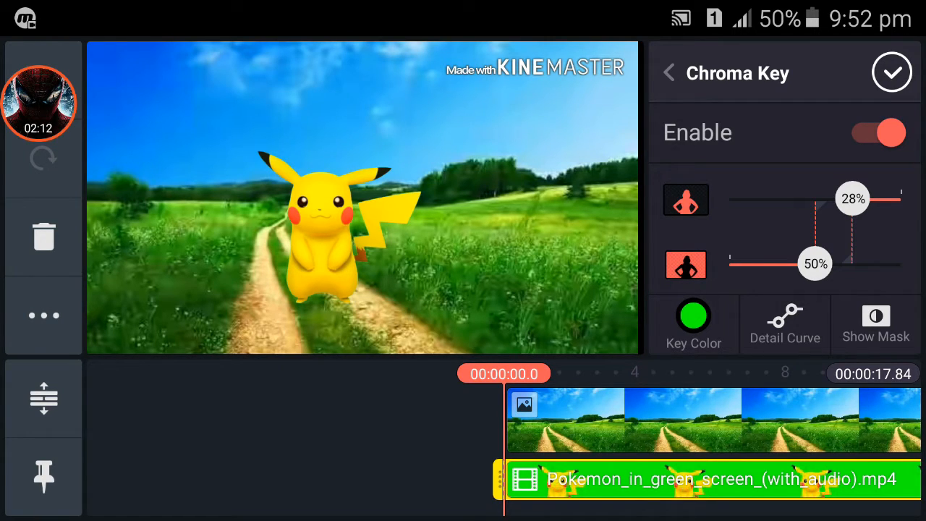
left_click_drag(851, 197, 851, 197)
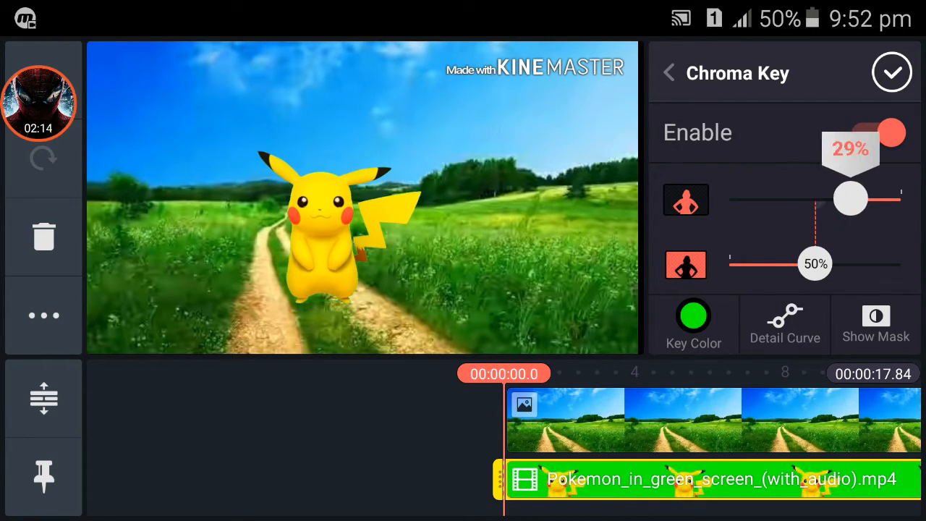
left_click_drag(816, 263, 836, 263)
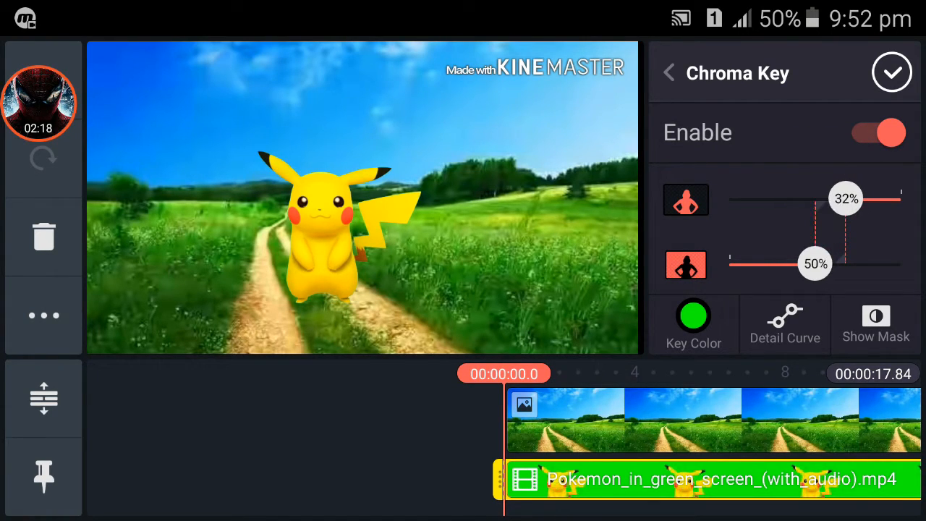
left_click_drag(845, 198, 842, 198)
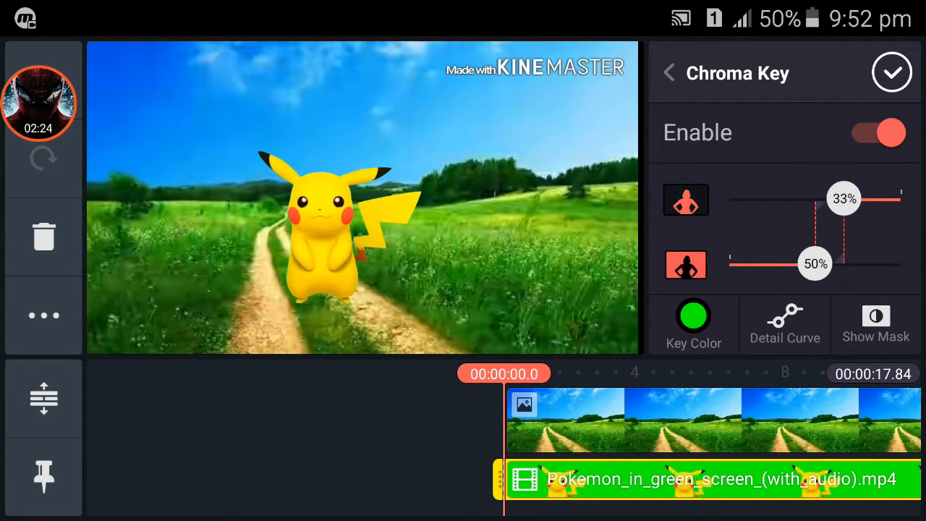
- Check the key mask, return to the keyed preview and leave the chroma key settings
left_click(875, 322)
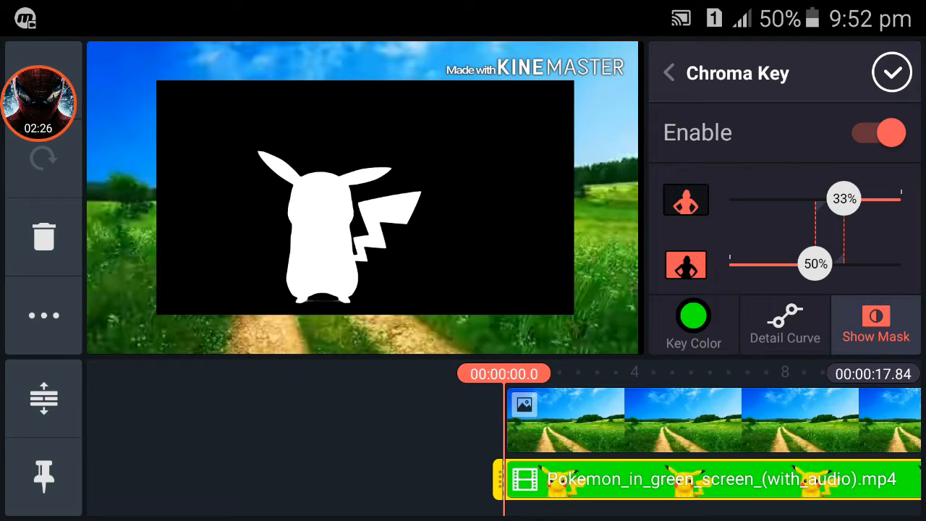
left_click(875, 321)
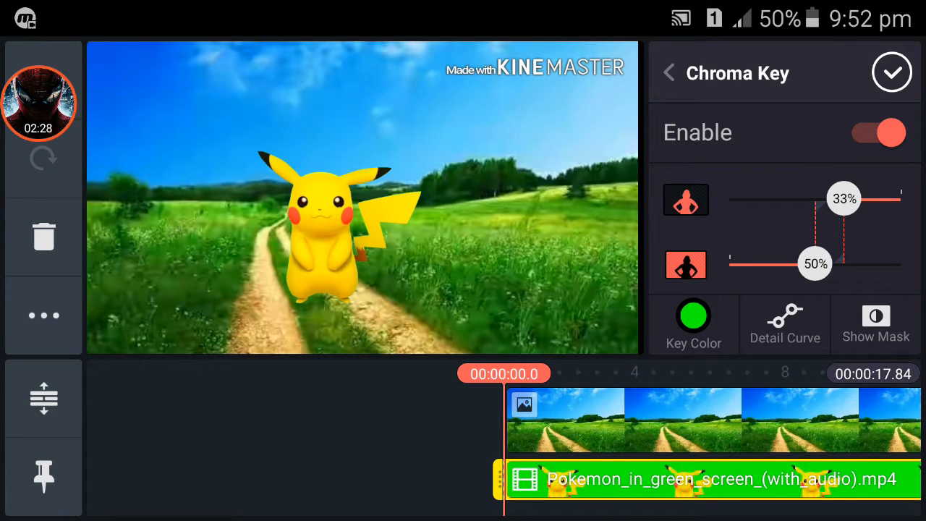
left_click(891, 72)
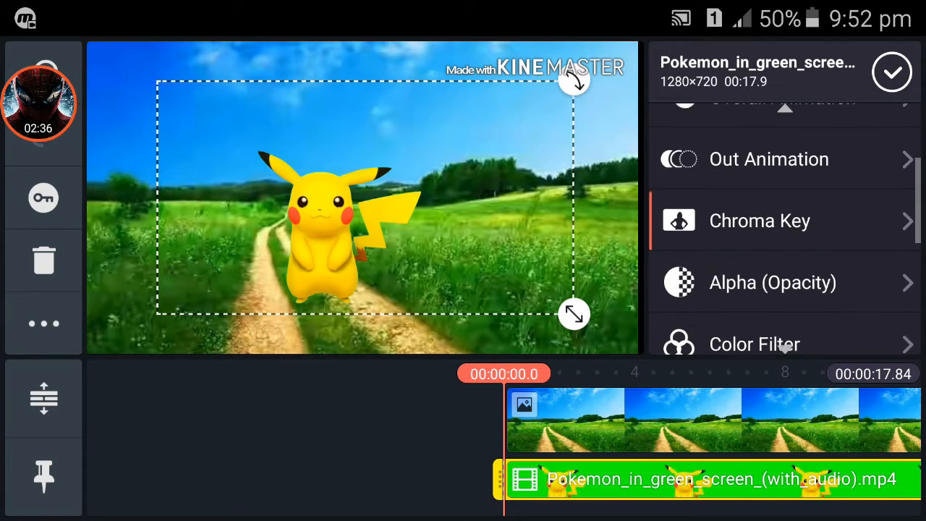
- Keep pure green #00FF00 as the chroma key colour for the Pikachu layer
left_click(760, 220)
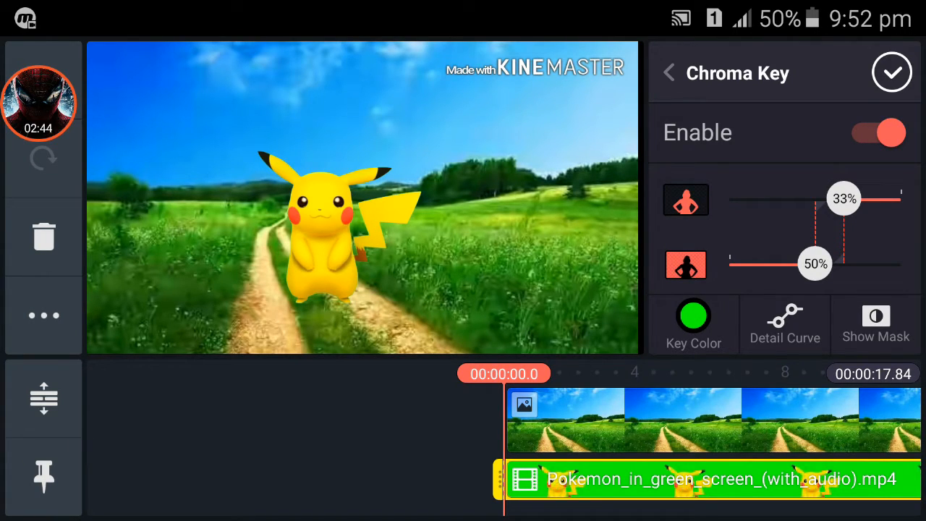
left_click(691, 319)
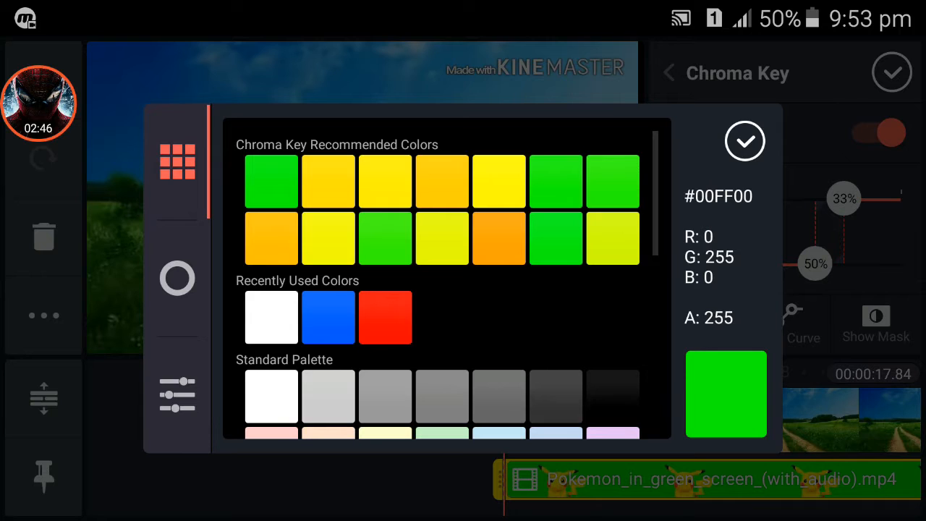
scroll("down", 3)
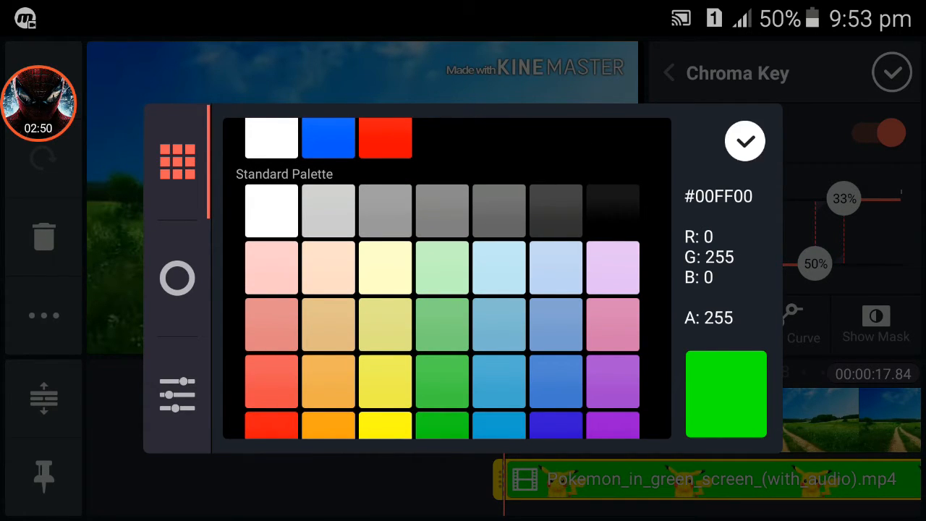
left_click(744, 140)
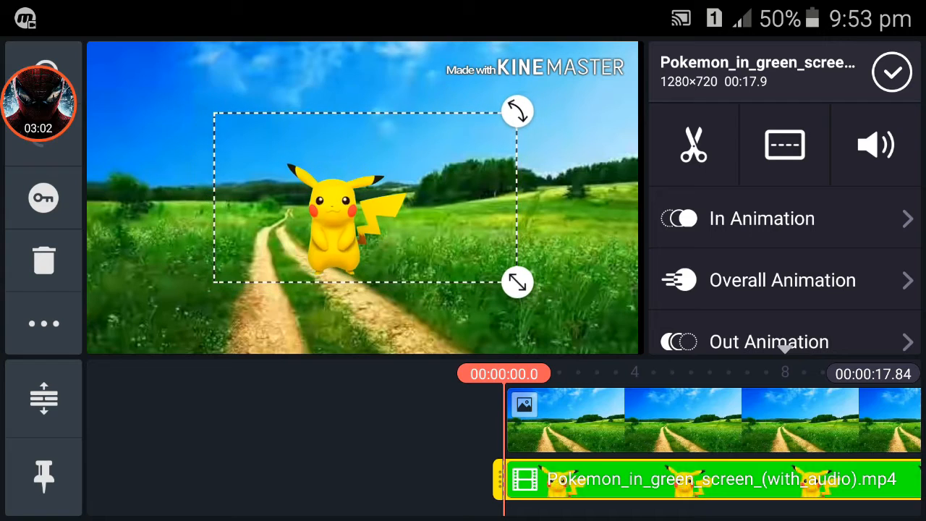
- Shrink Pikachu, place it on the dirt path in the lower left, then start exporting
left_click_drag(517, 282, 481, 261)
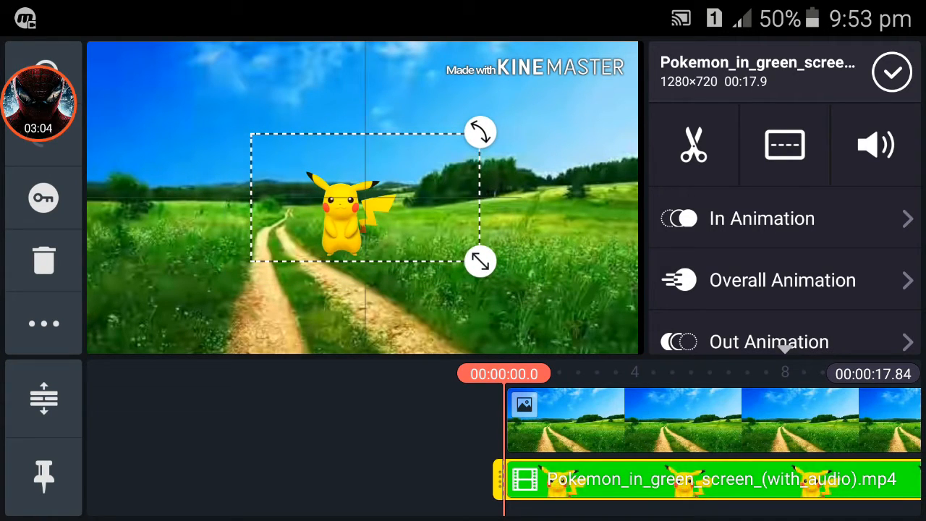
left_click_drag(369, 195, 289, 282)
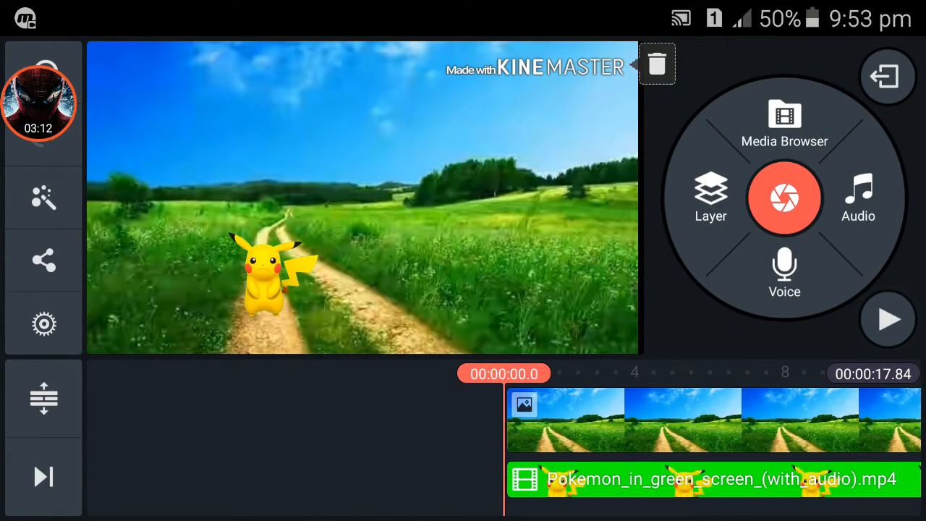
left_click(888, 319)
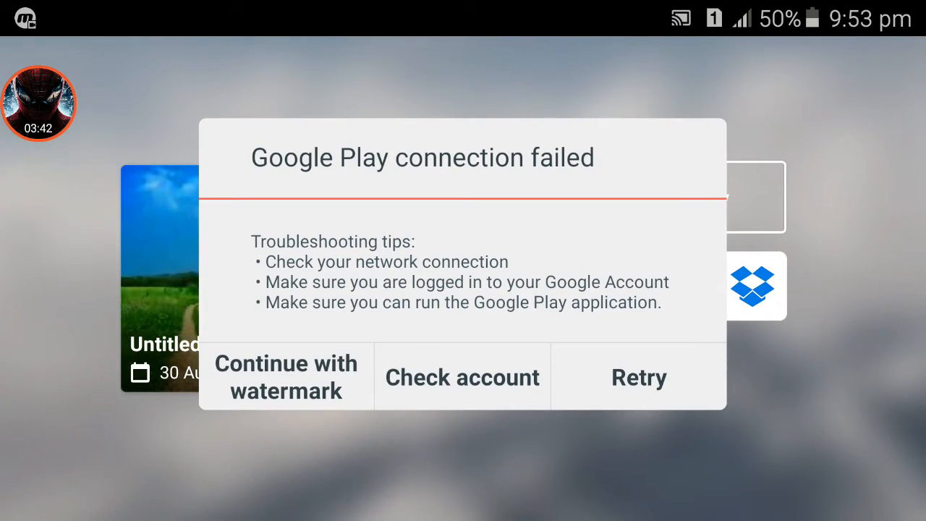
- Continue the export with watermark to reach the Save Video to Gallery quality choices
left_click(286, 376)
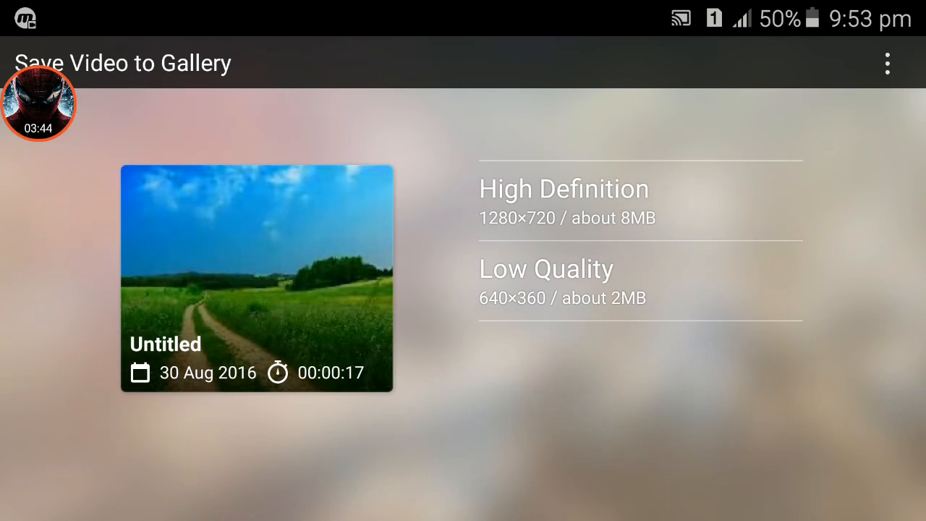